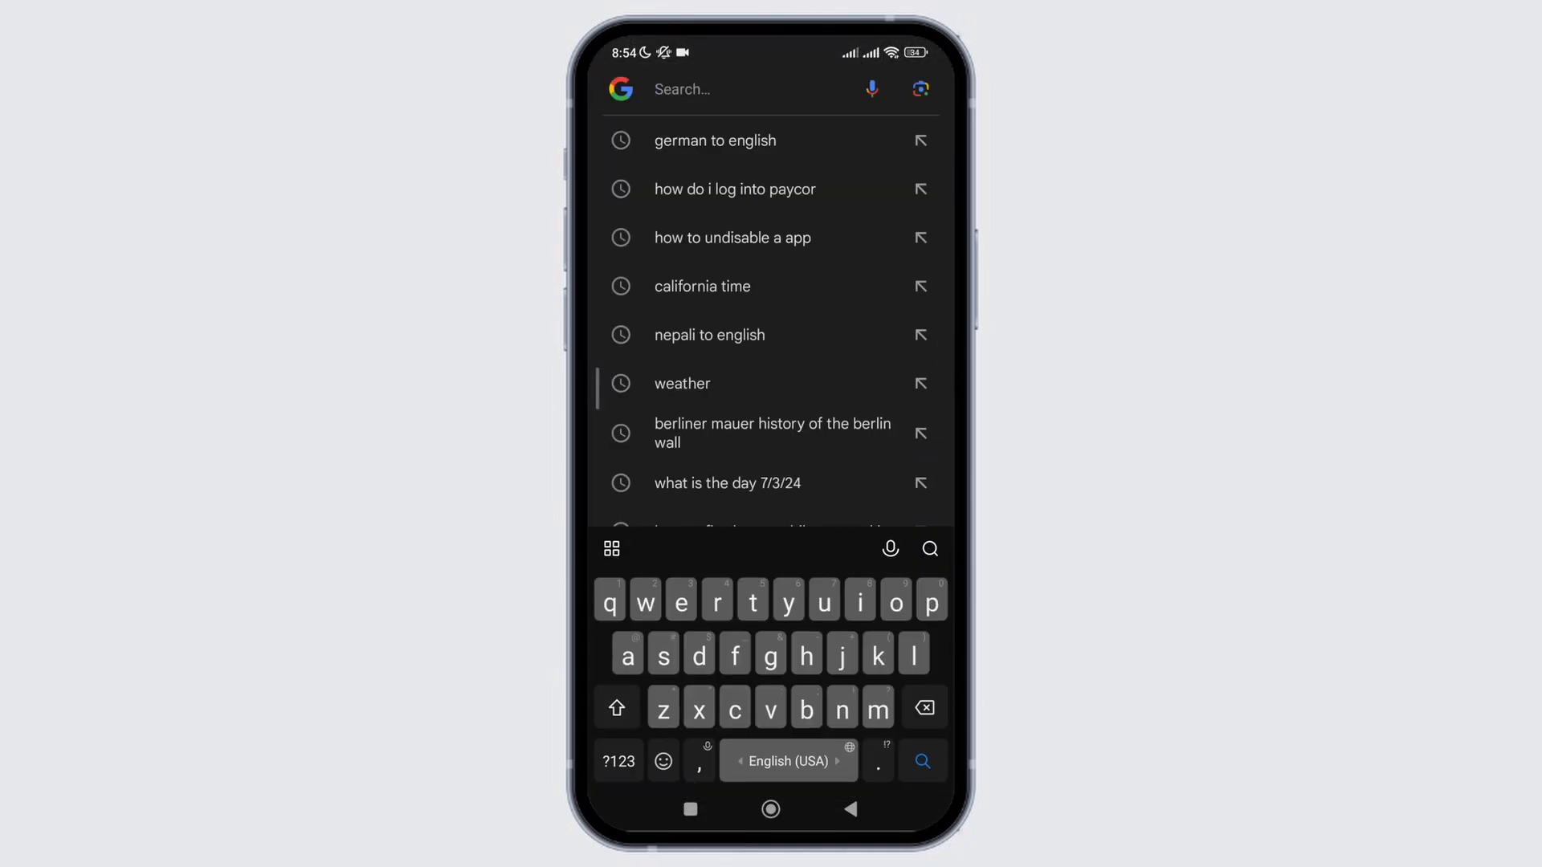
Search Google for "paycor employee login".
{"action": "type", "text": "paycor employee login"}
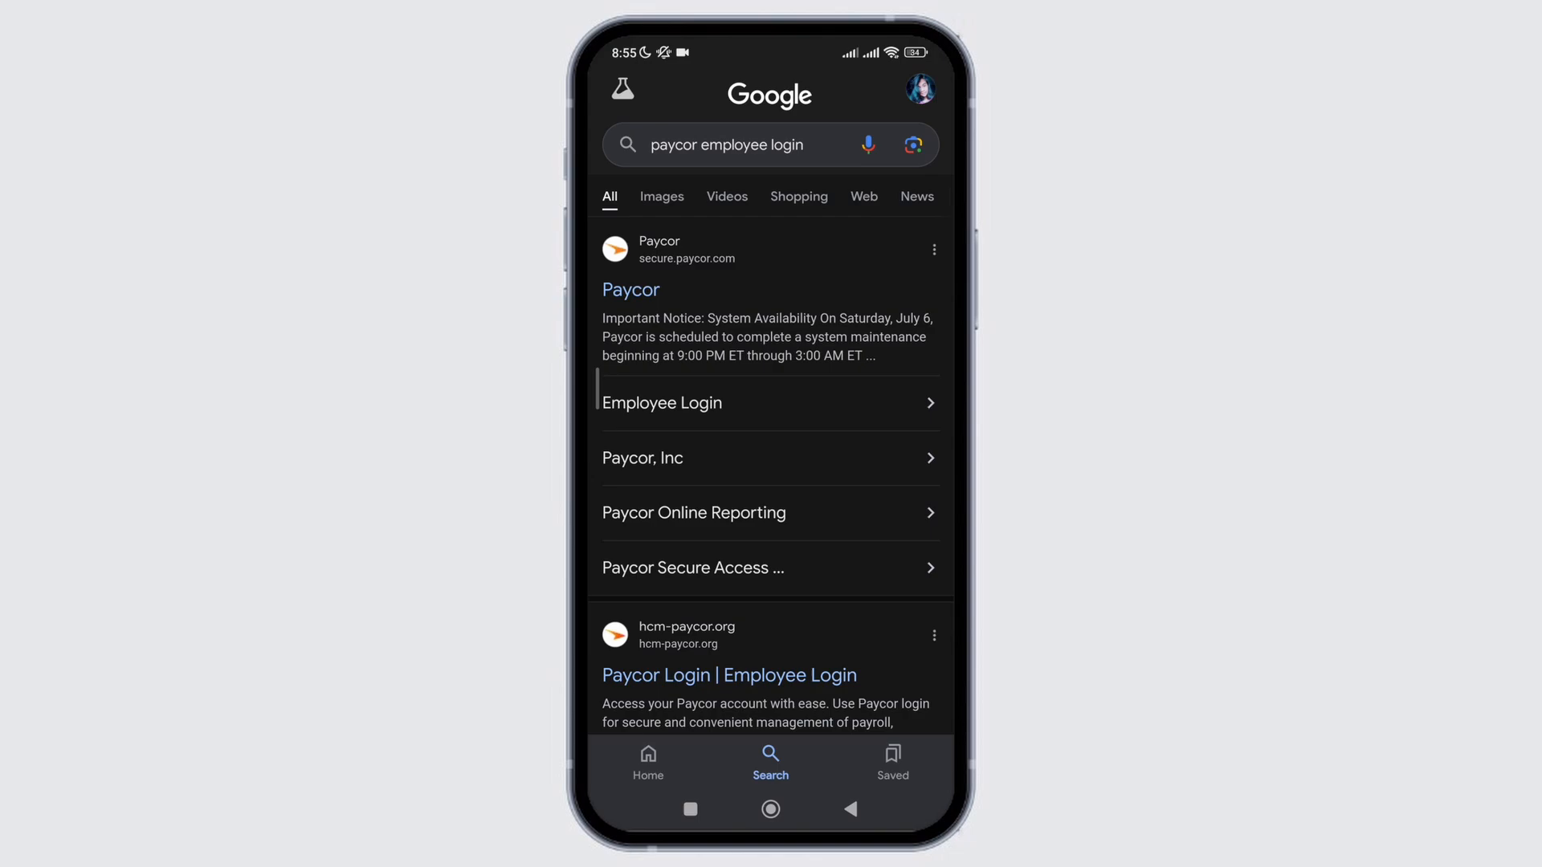
Open the Employee Login sitelink under Paycor's search result.
{"action": "left_click", "coordinate": [659, 402]}
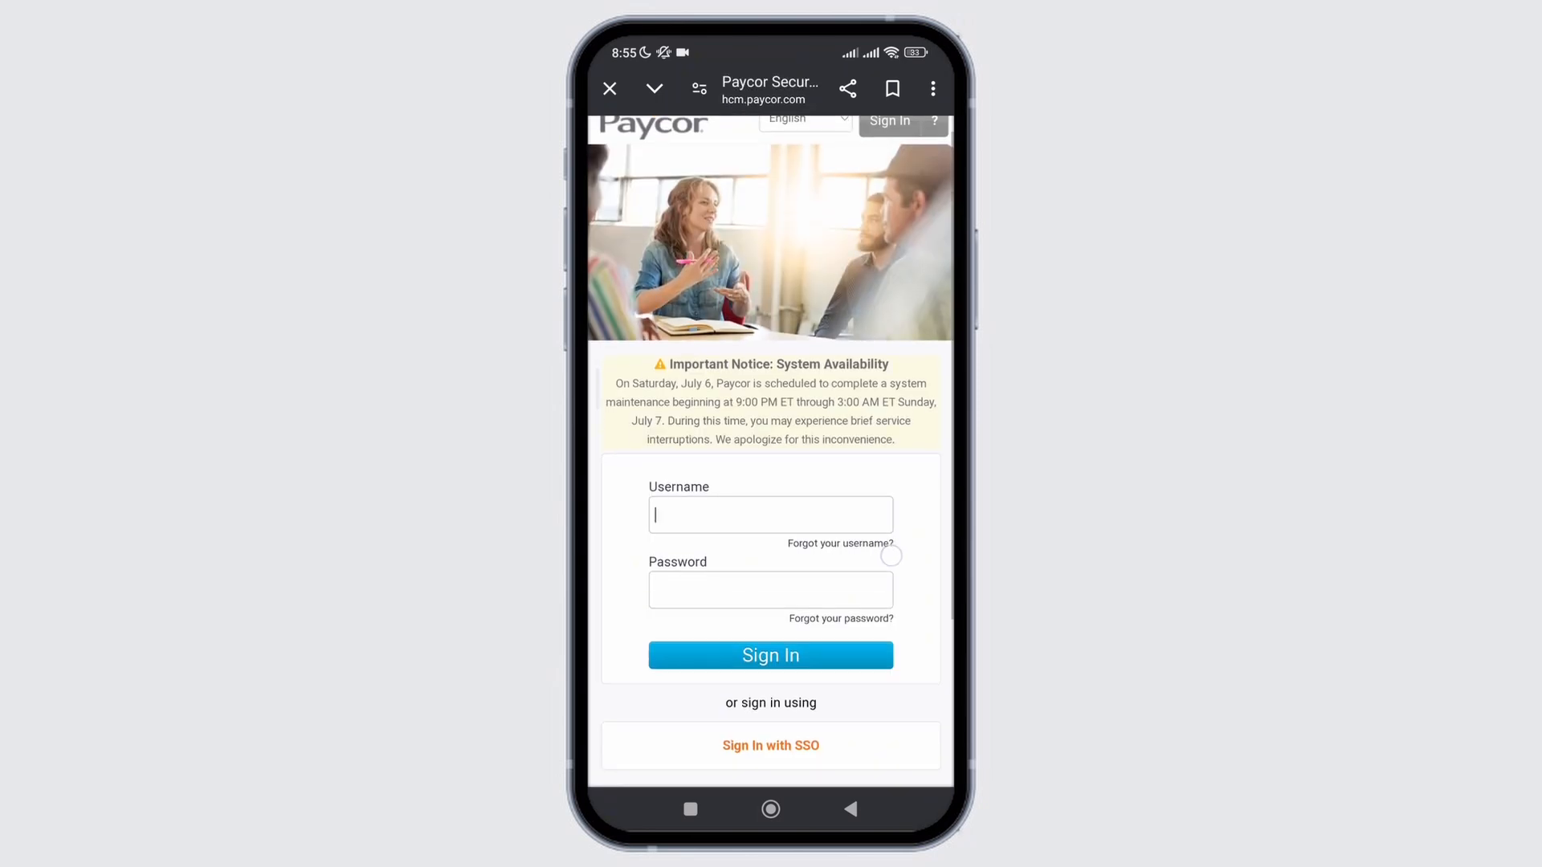
Activate the Password field on Paycor's sign-in page, scrolling through the form.
{"action": "scroll", "scroll_direction": "down", "scroll_amount": 3}
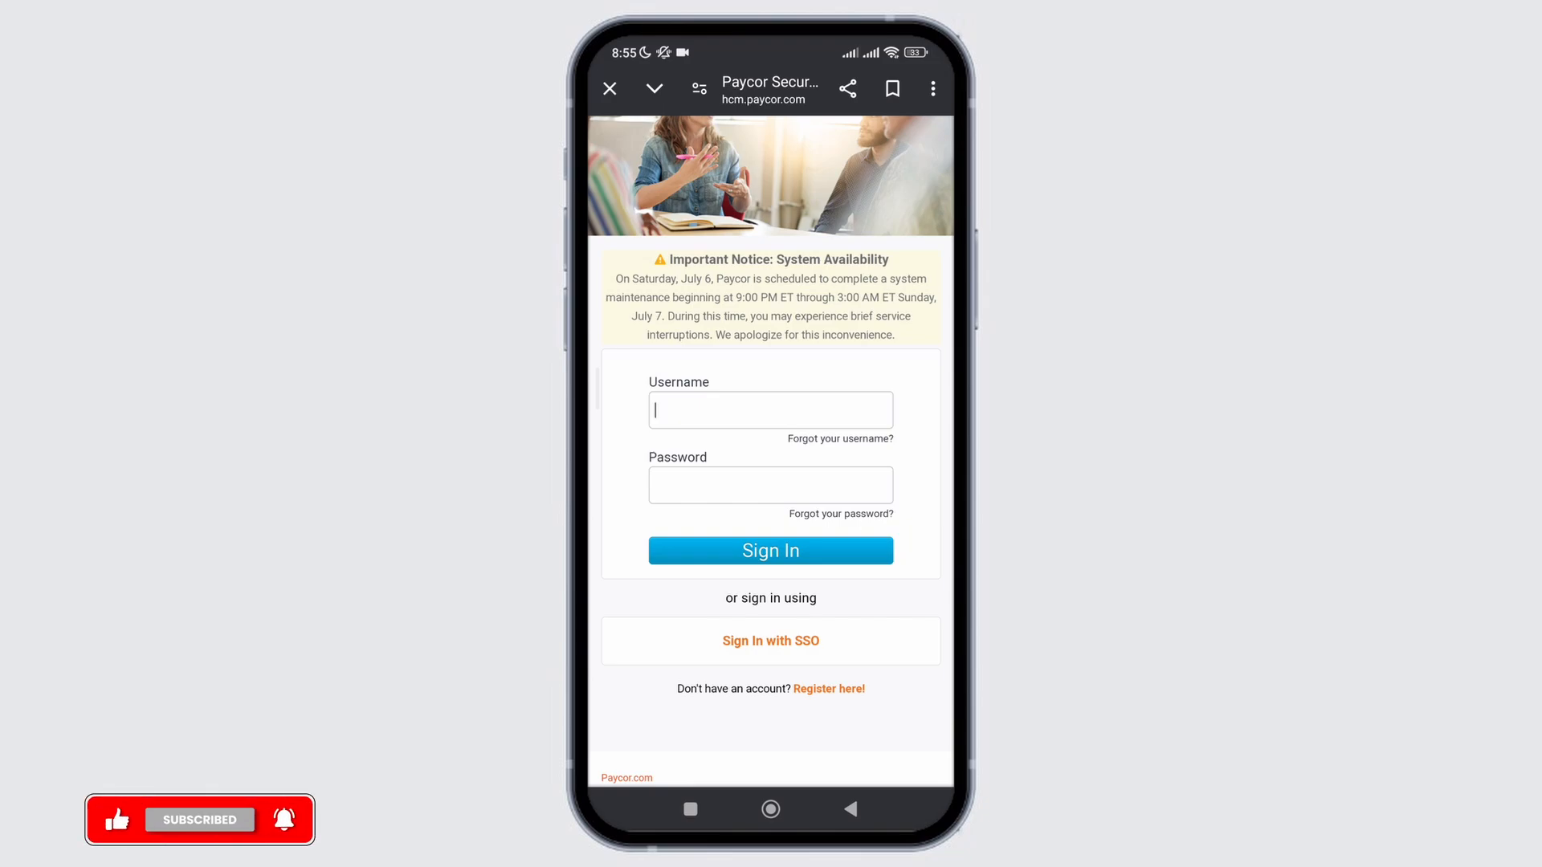
{"action": "left_click", "coordinate": [770, 410]}
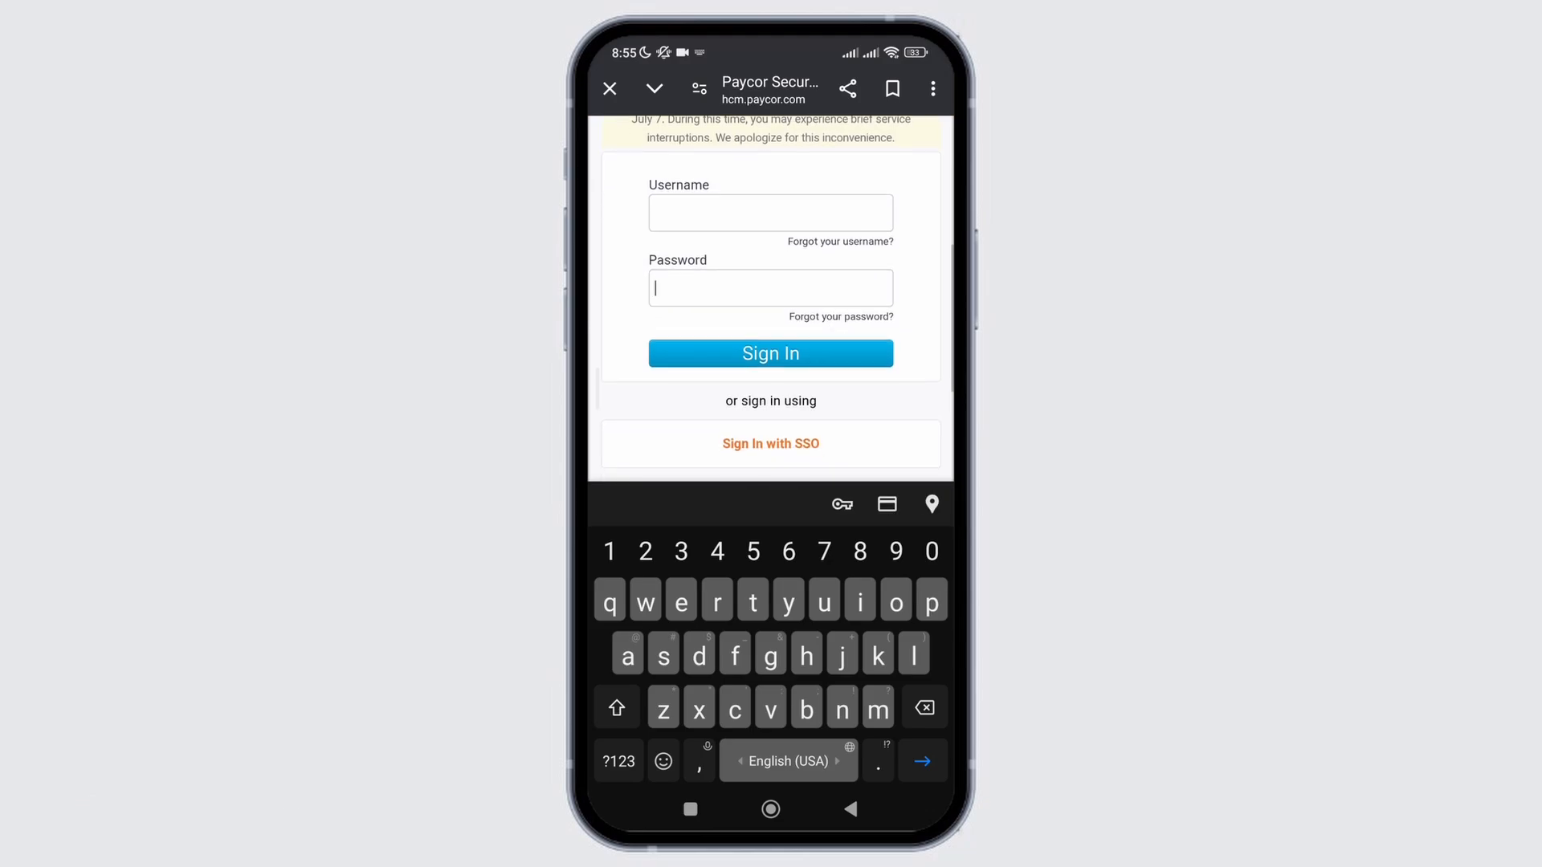
{"action": "scroll", "scroll_direction": "down", "scroll_amount": 3}
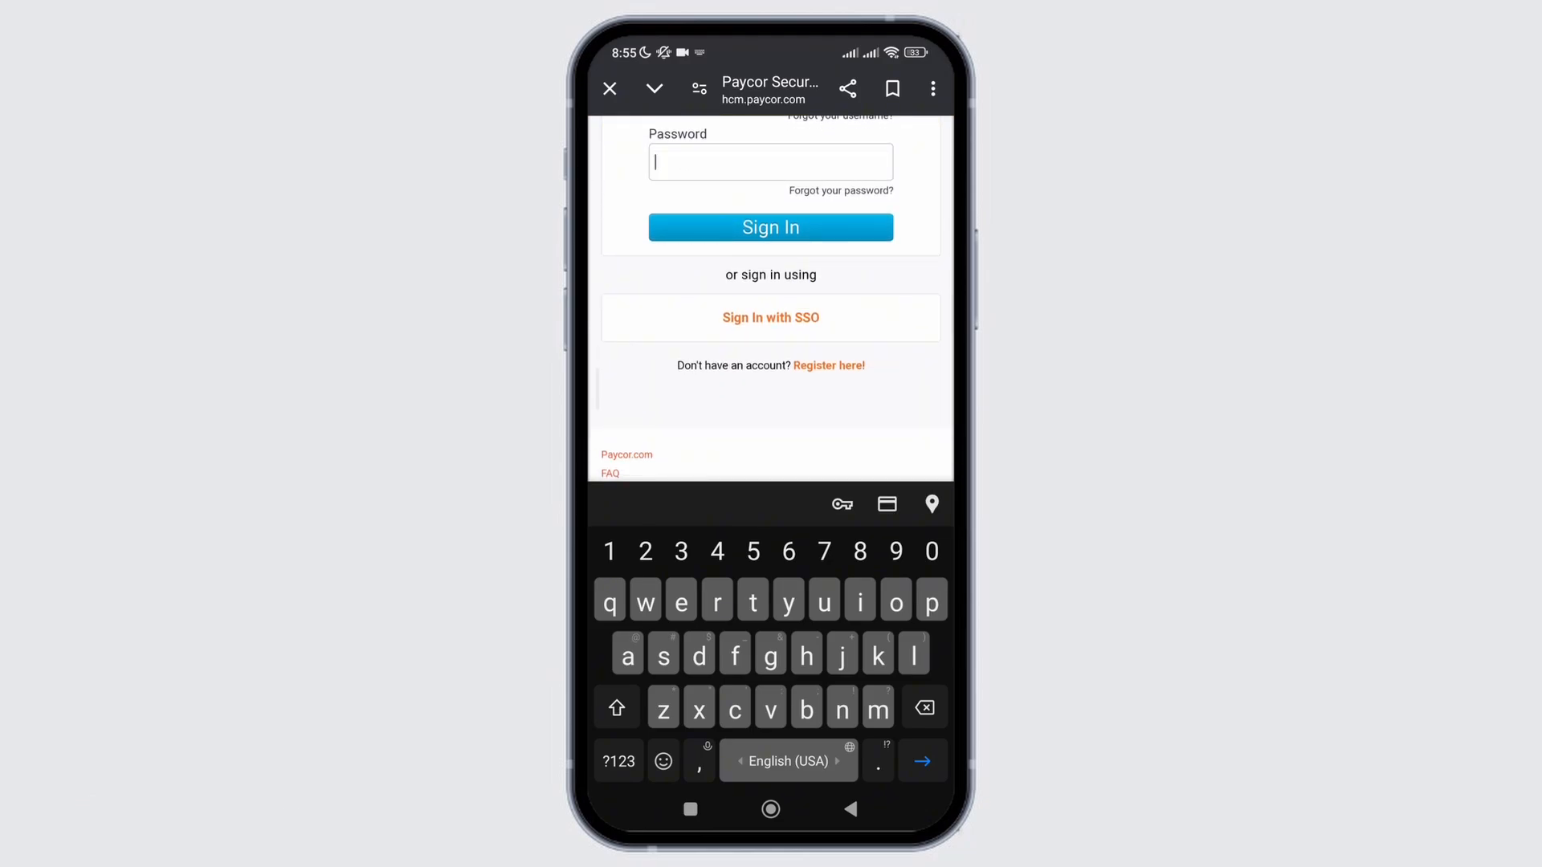
{"action": "scroll", "scroll_direction": "down", "scroll_amount": 3}
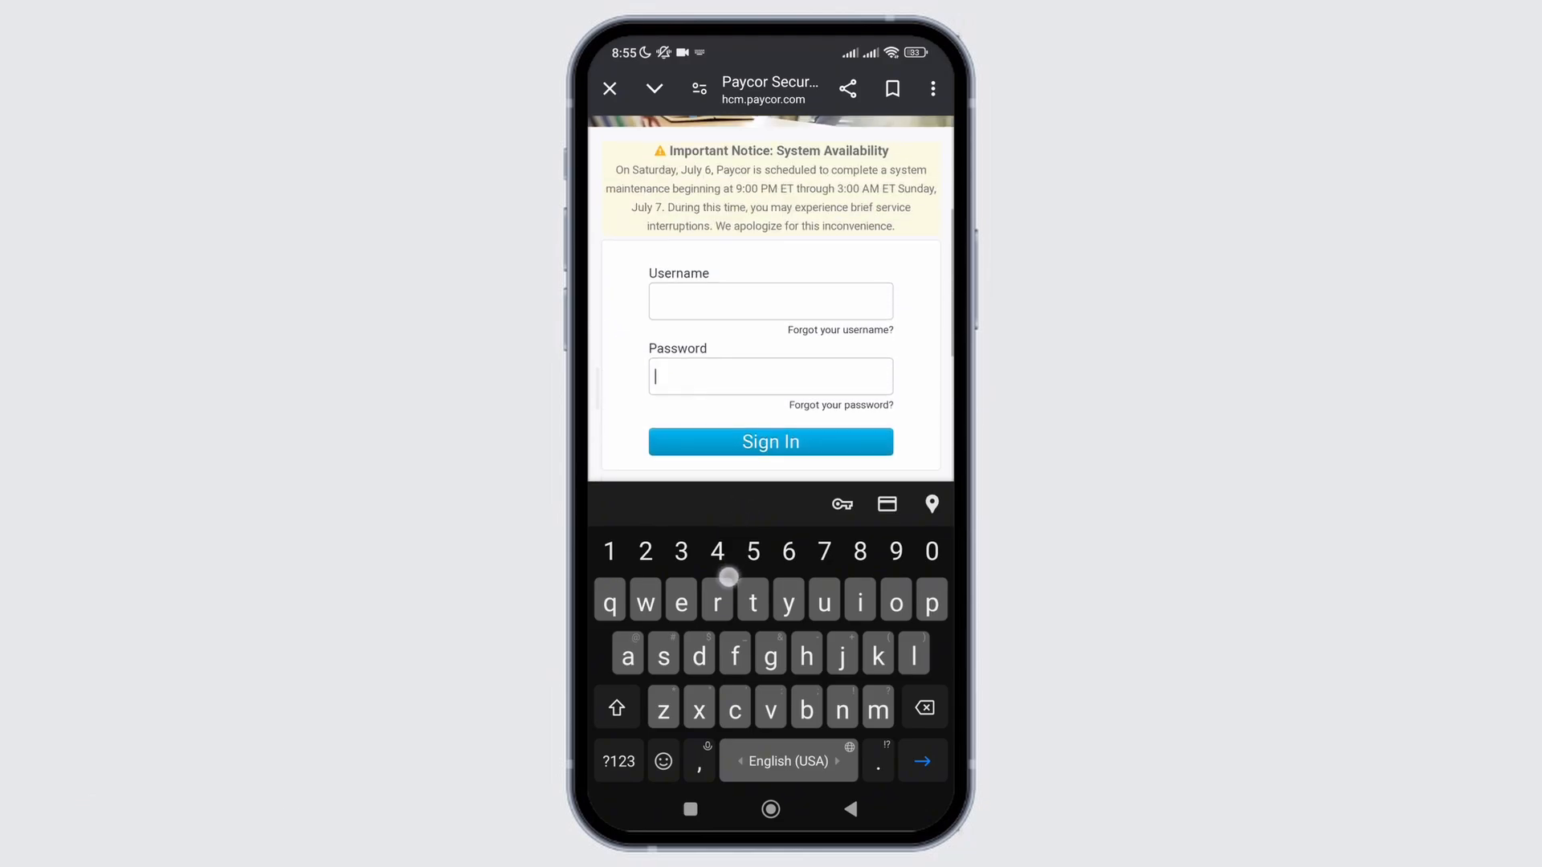
{"action": "scroll", "scroll_direction": "down", "scroll_amount": 3}
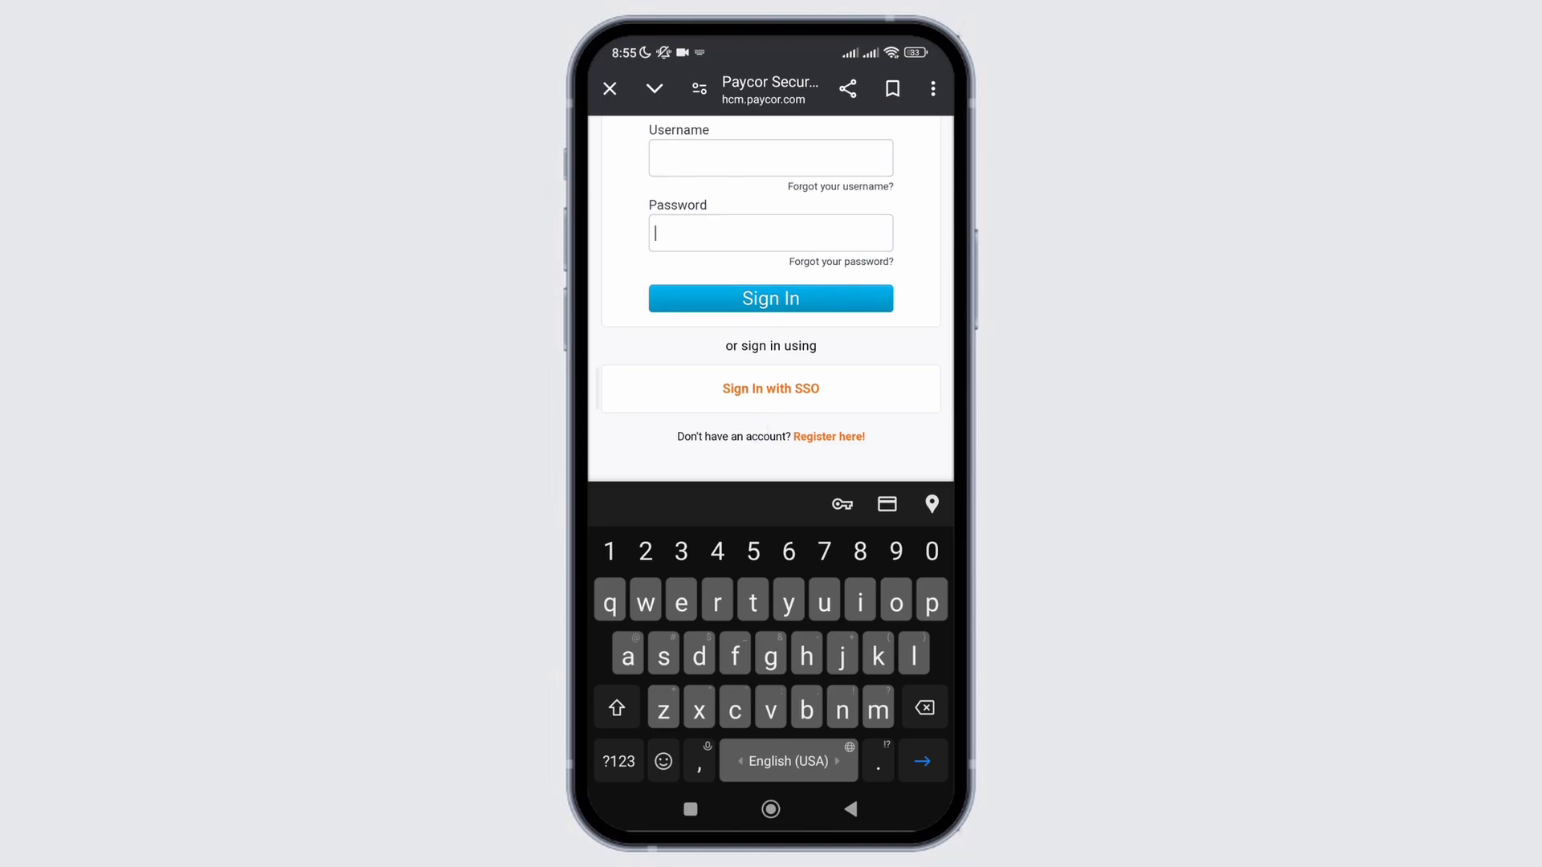
{"action": "scroll", "scroll_direction": "down", "scroll_amount": 3}
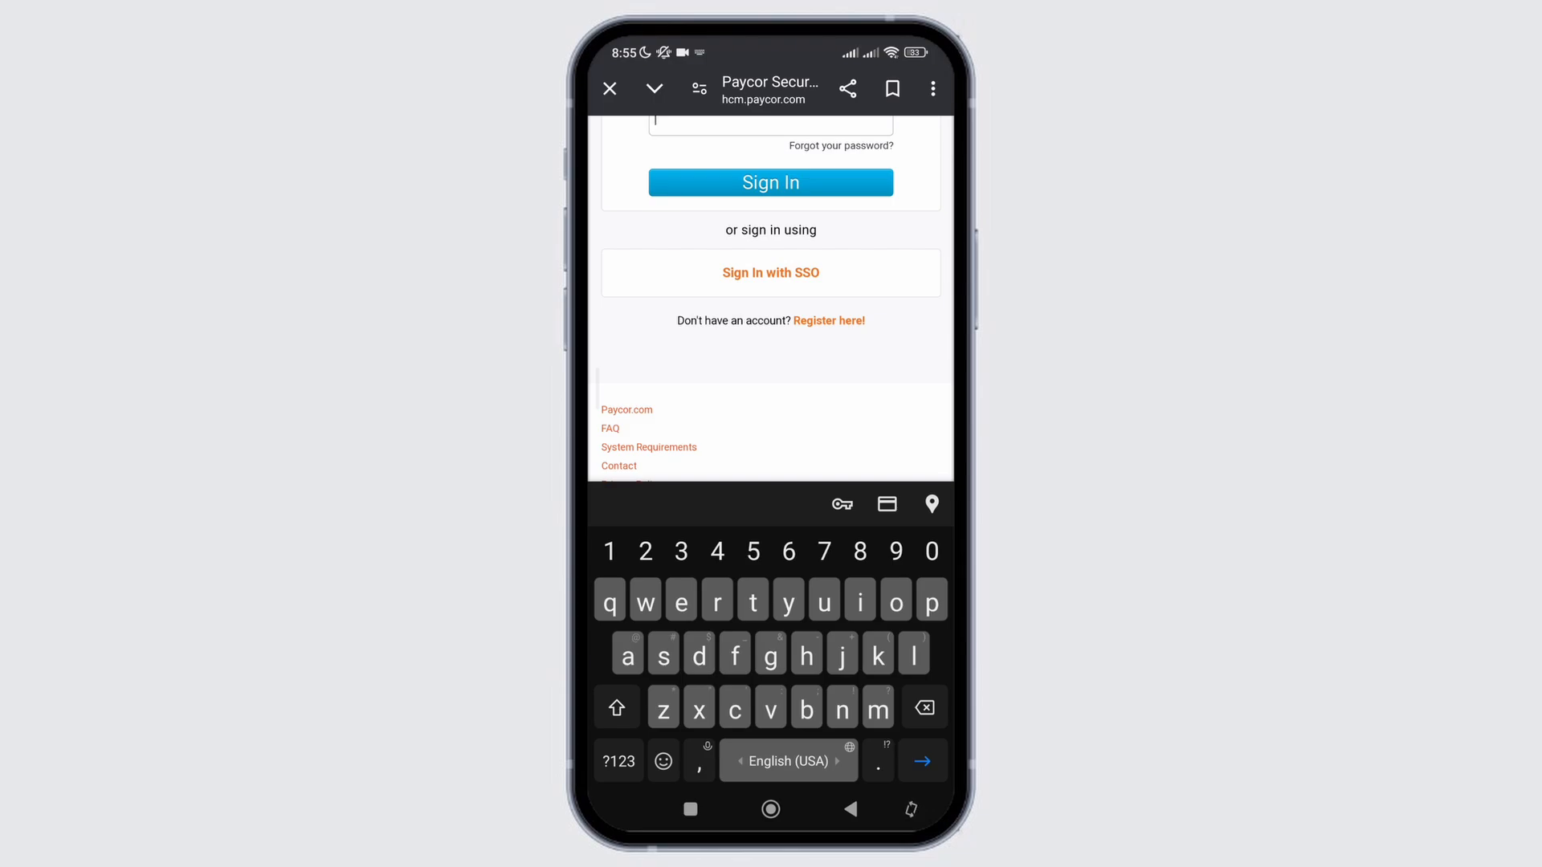
{"action": "left_click", "coordinate": [829, 320]}
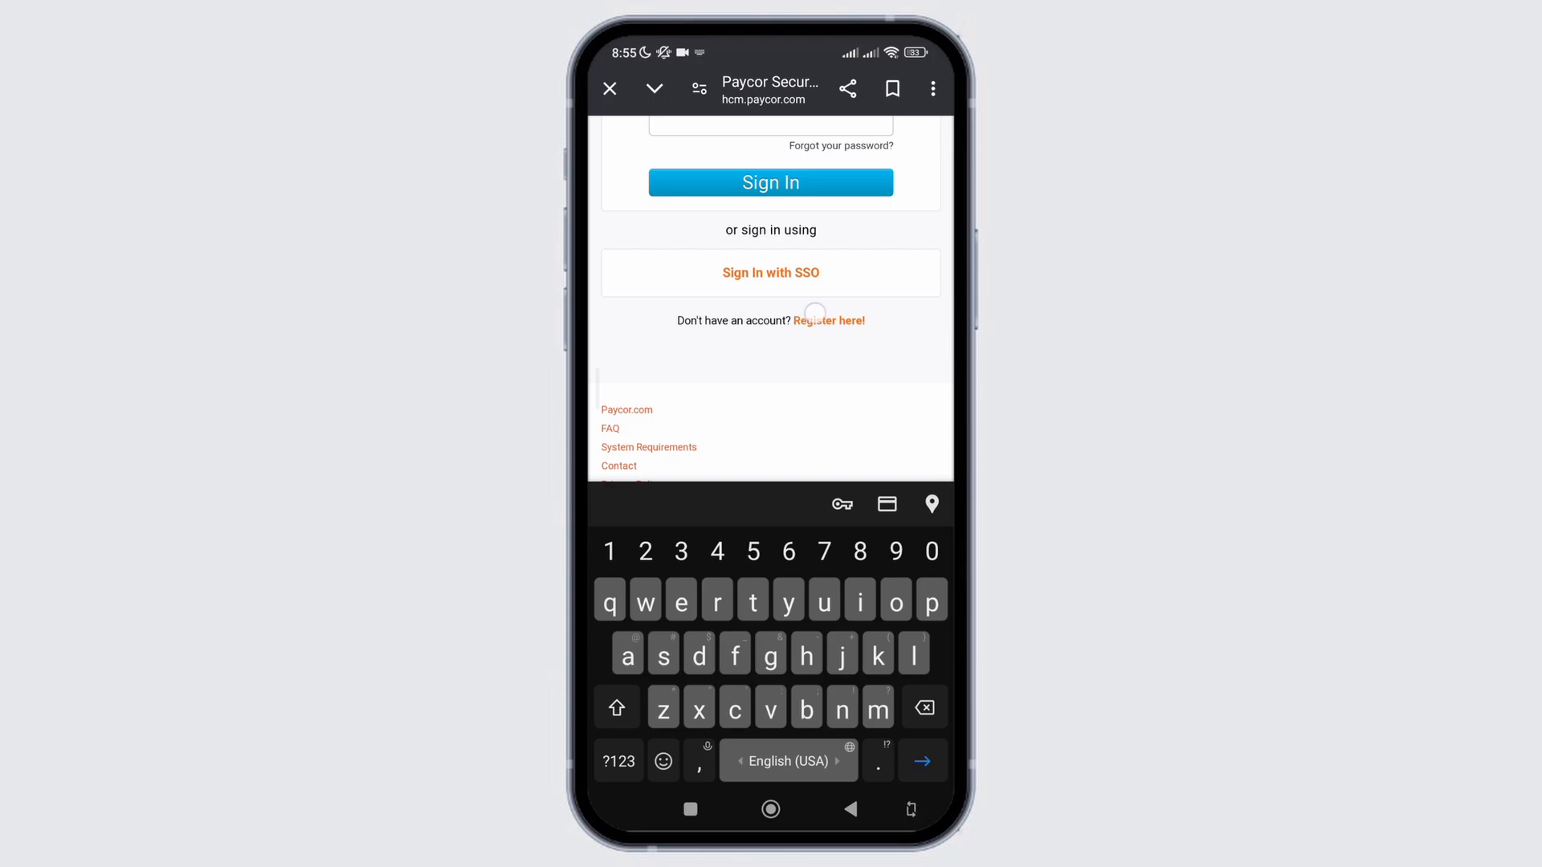